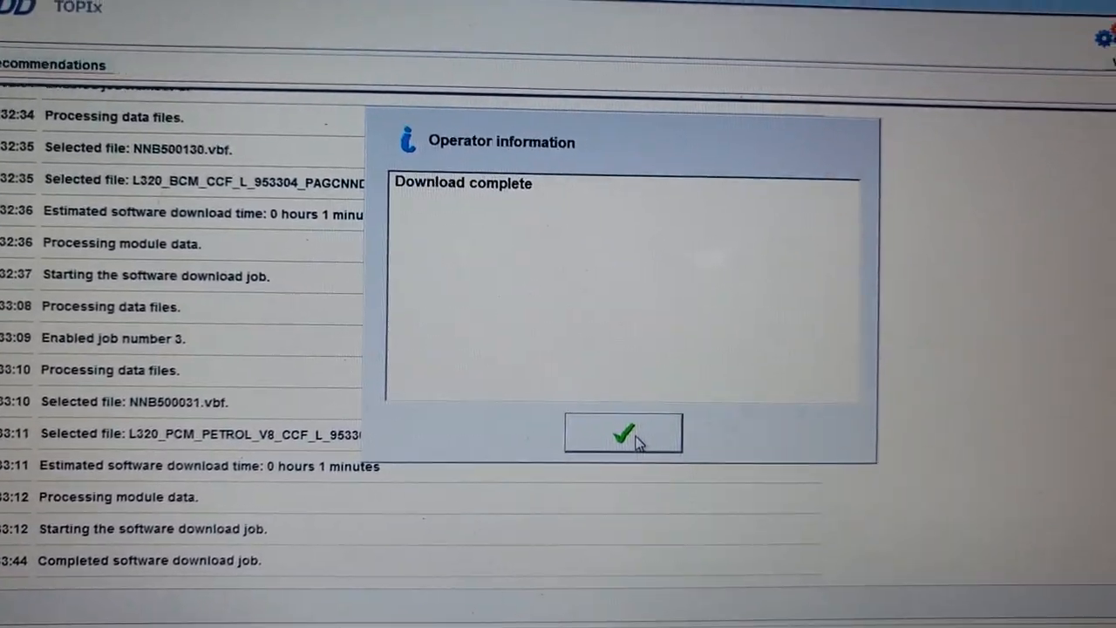
Acknowledge the 'Download complete' operator message to finish the module download.
click(623, 433)
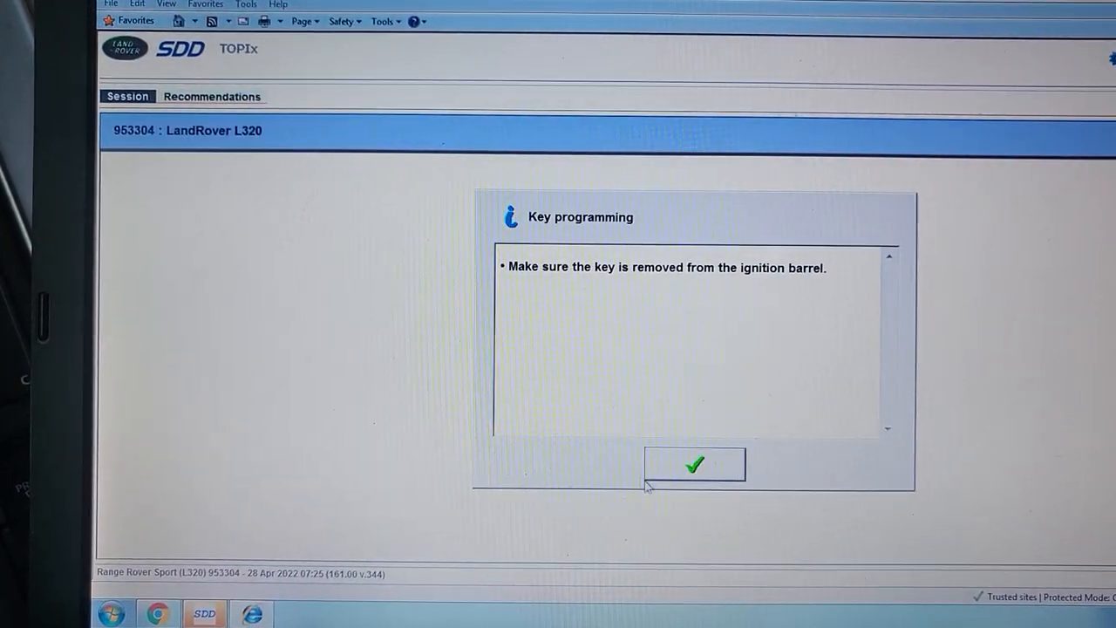
Confirm the key is removed and all keys available, then enter 1 as the number of keys to program.
click(694, 464)
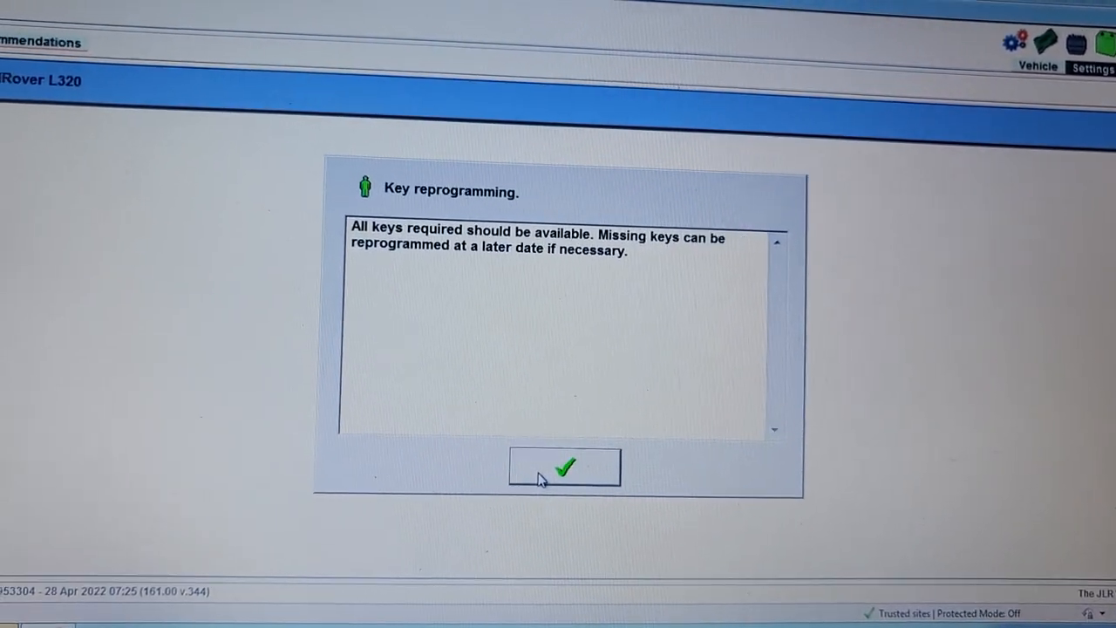
click(565, 467)
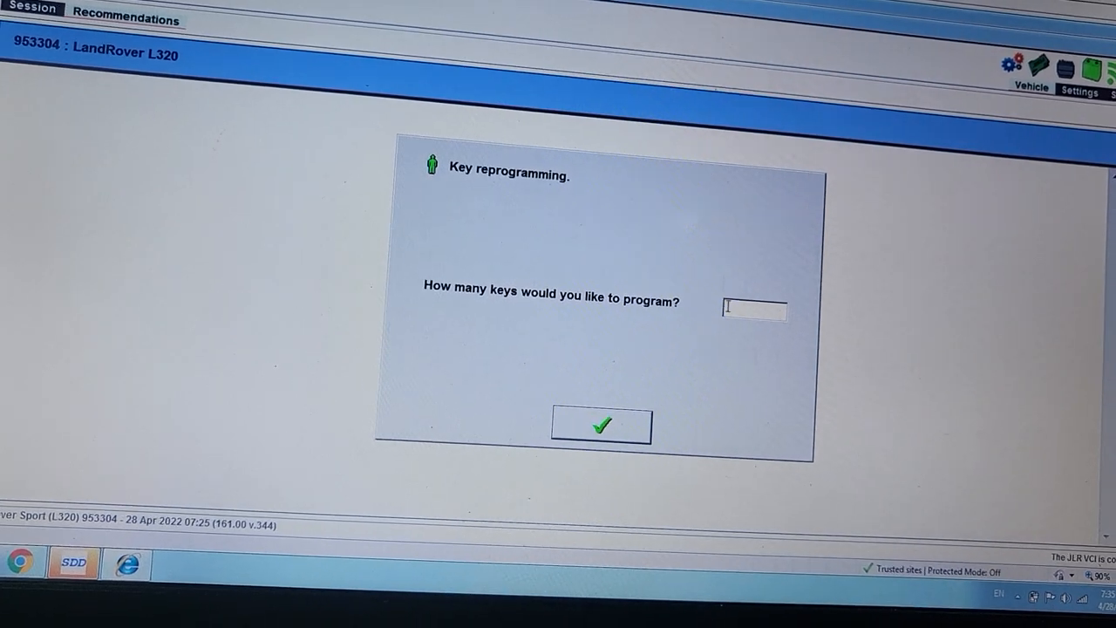
text(1)
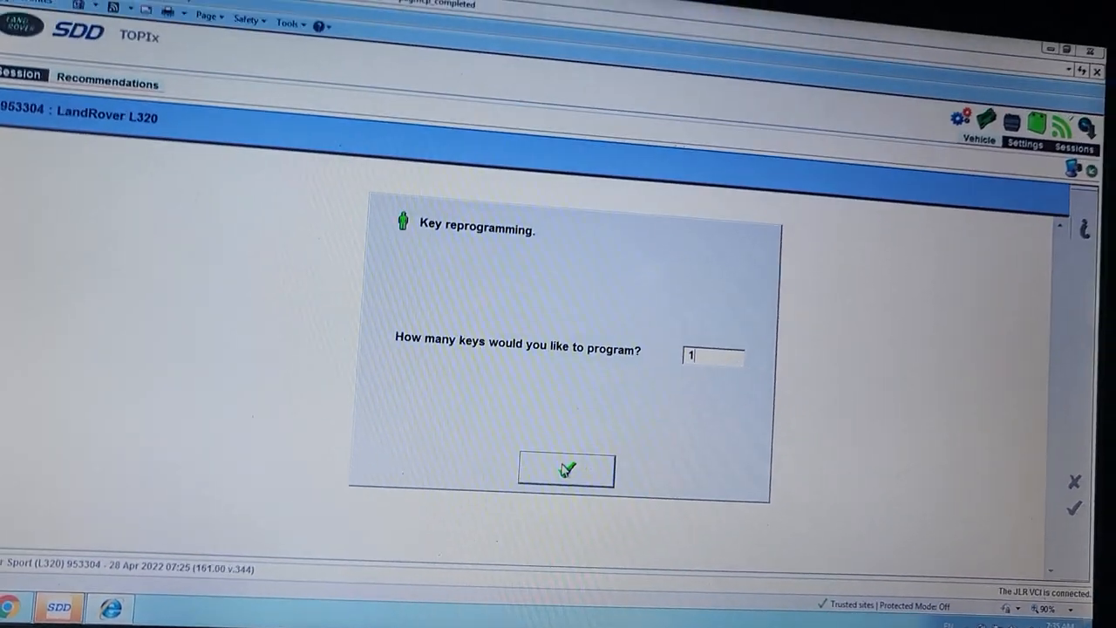
click(565, 469)
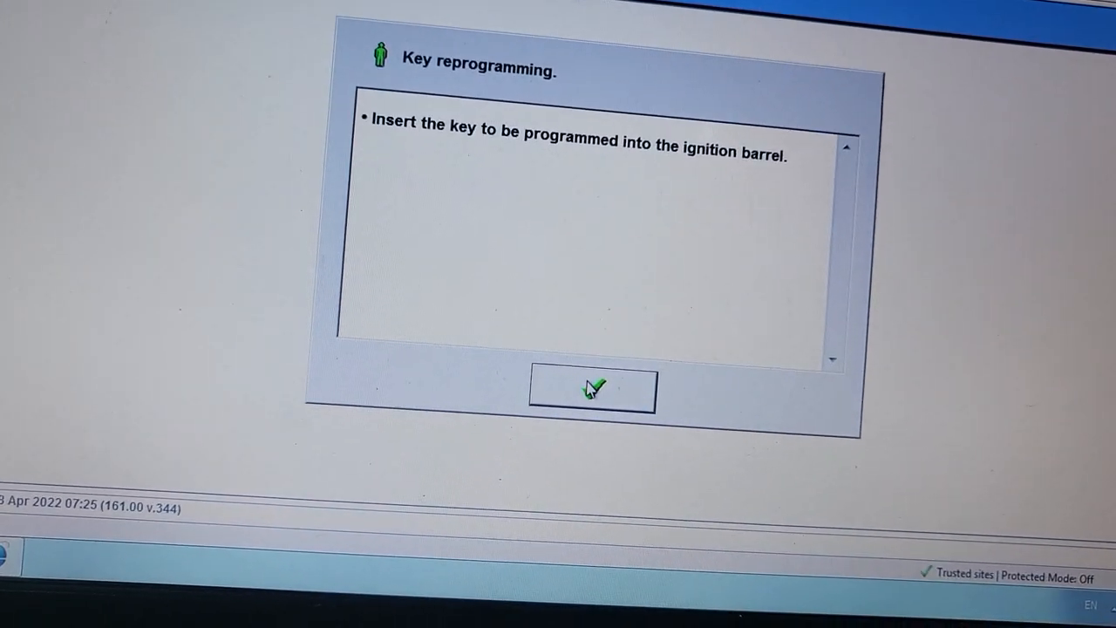
Confirm key inserted, ignition off and keyfob check, accepting the report that the key programmed correctly.
click(592, 390)
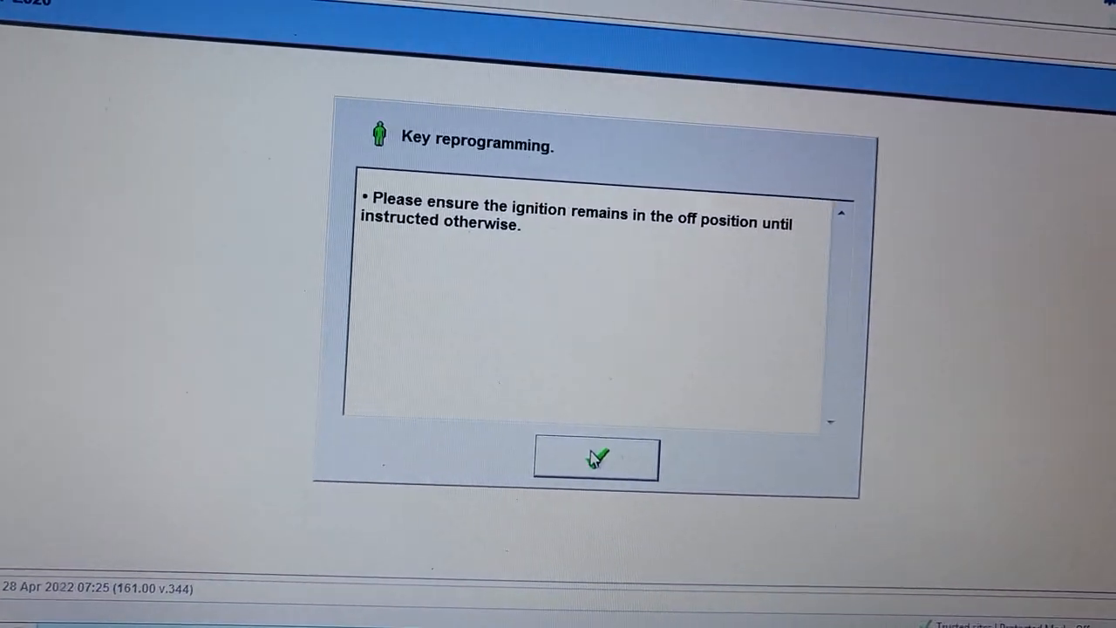
click(596, 459)
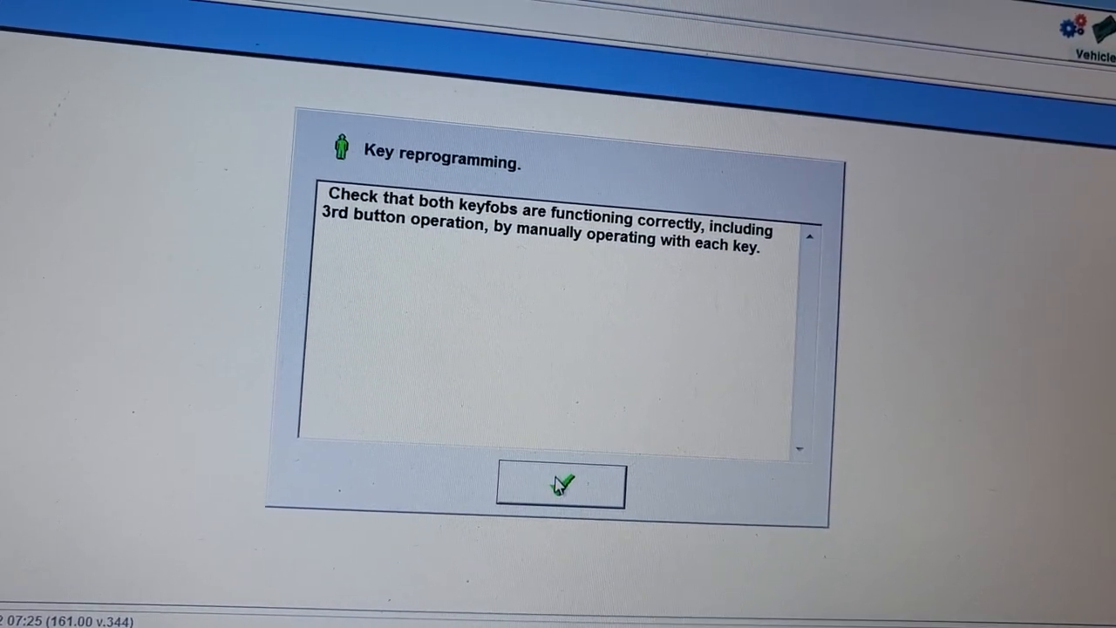
click(560, 485)
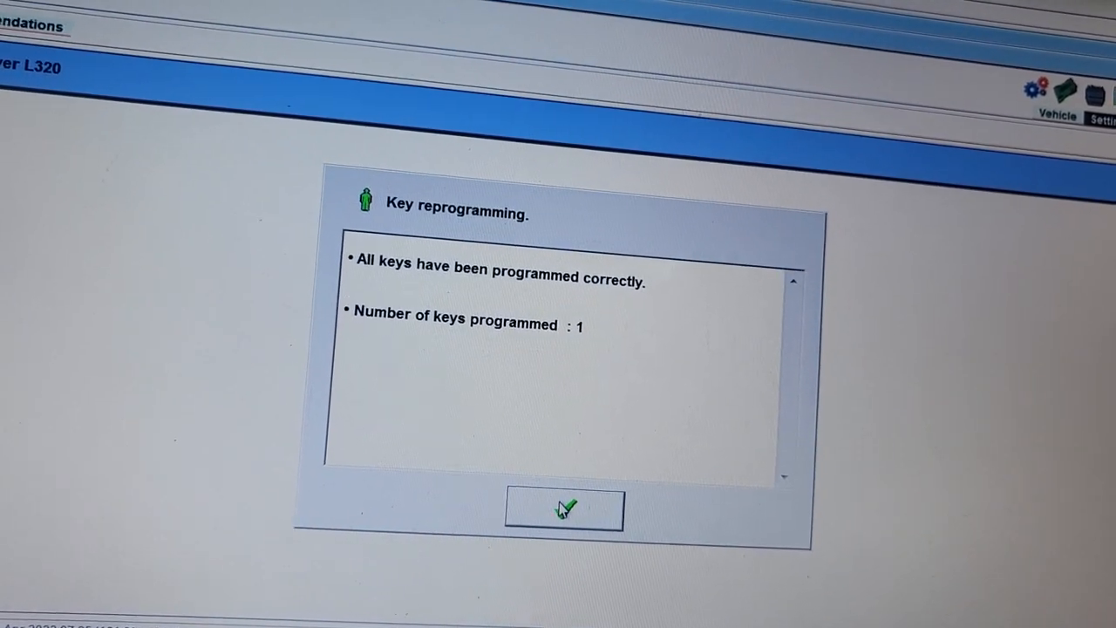
click(563, 509)
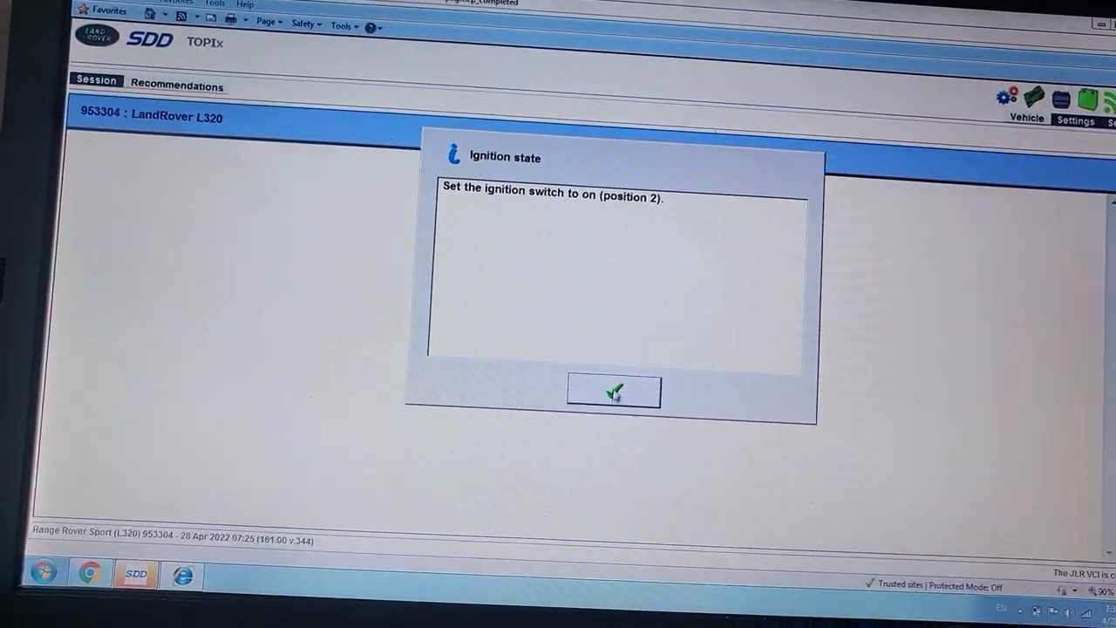
Confirm the ignition on/off prompts and third-button note, reaching the read of 35 logged trouble codes.
click(614, 390)
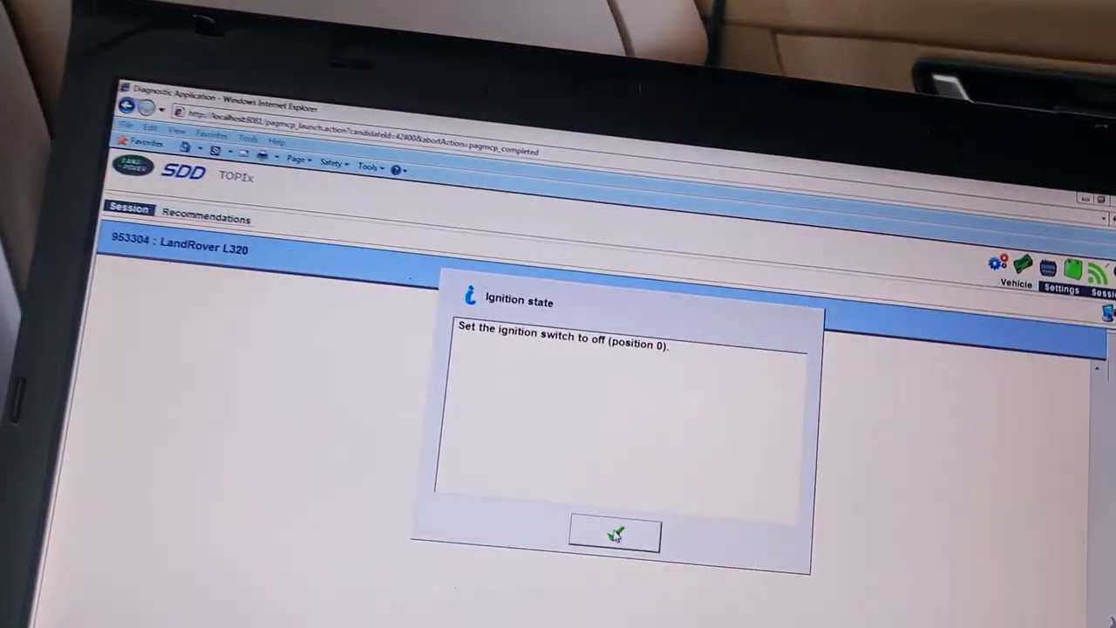
click(614, 534)
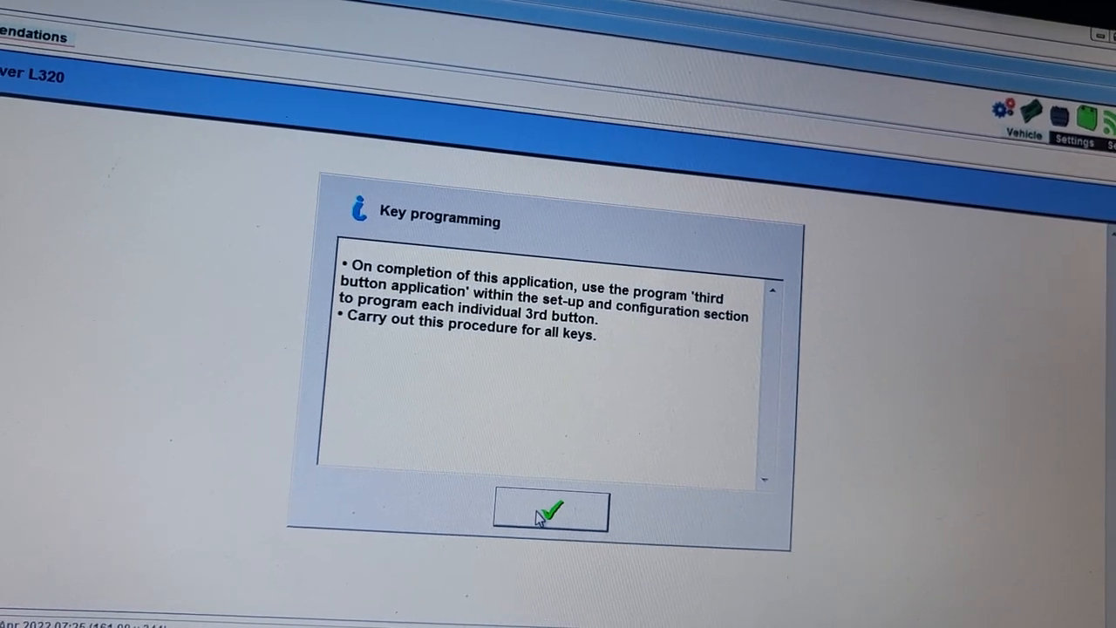
click(551, 513)
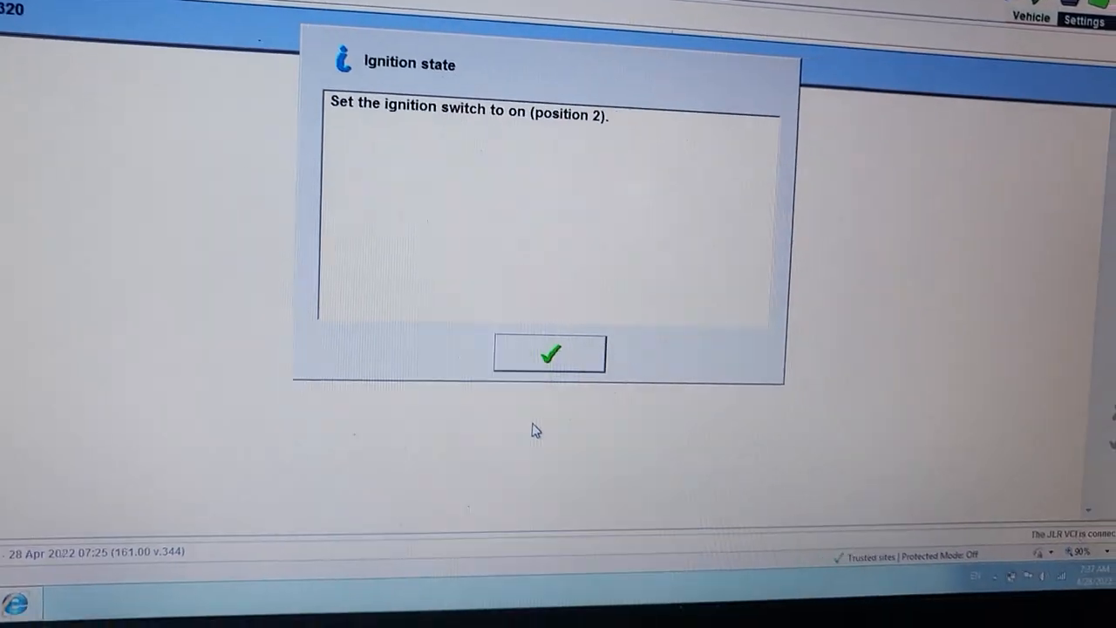
click(550, 352)
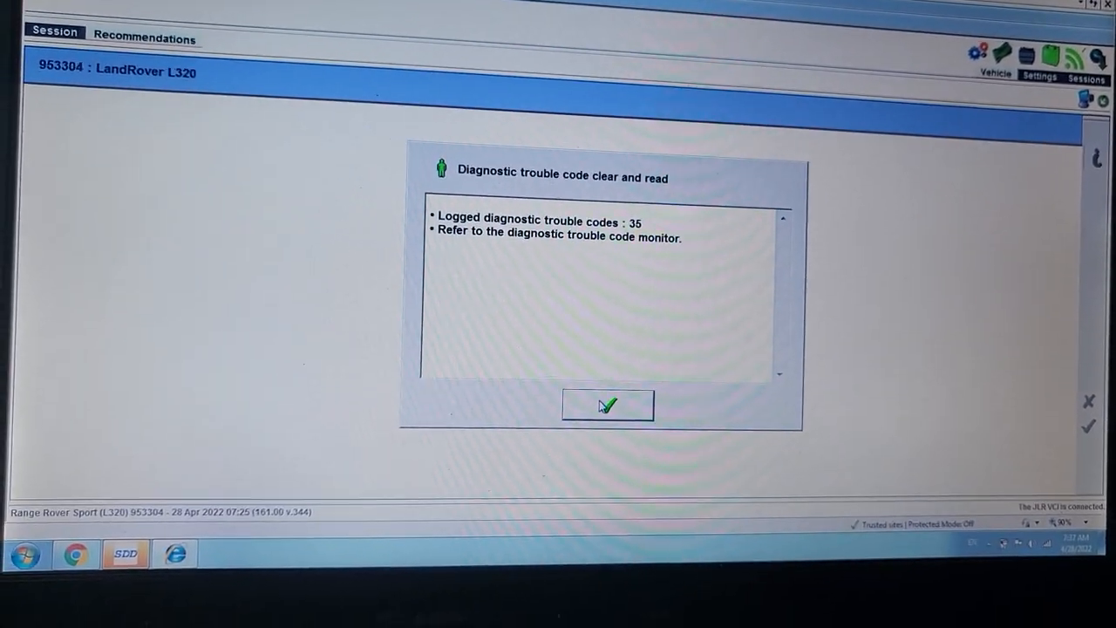
Acknowledge the 35 codes, decline the complete fault code clear and confirm ignition off to return to Service Functions.
click(606, 405)
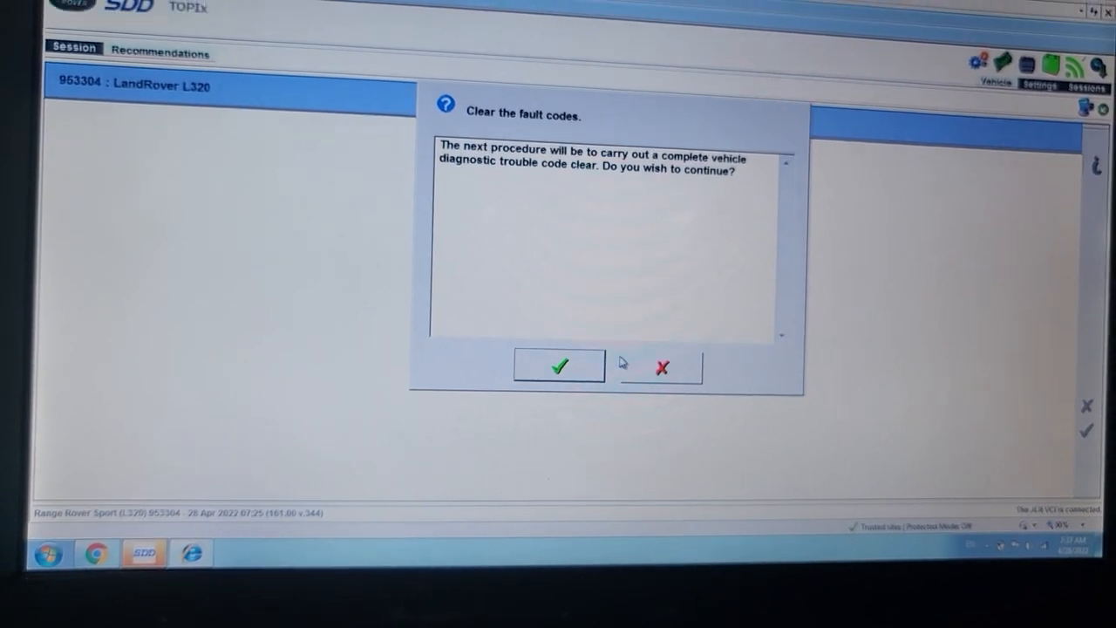
click(663, 366)
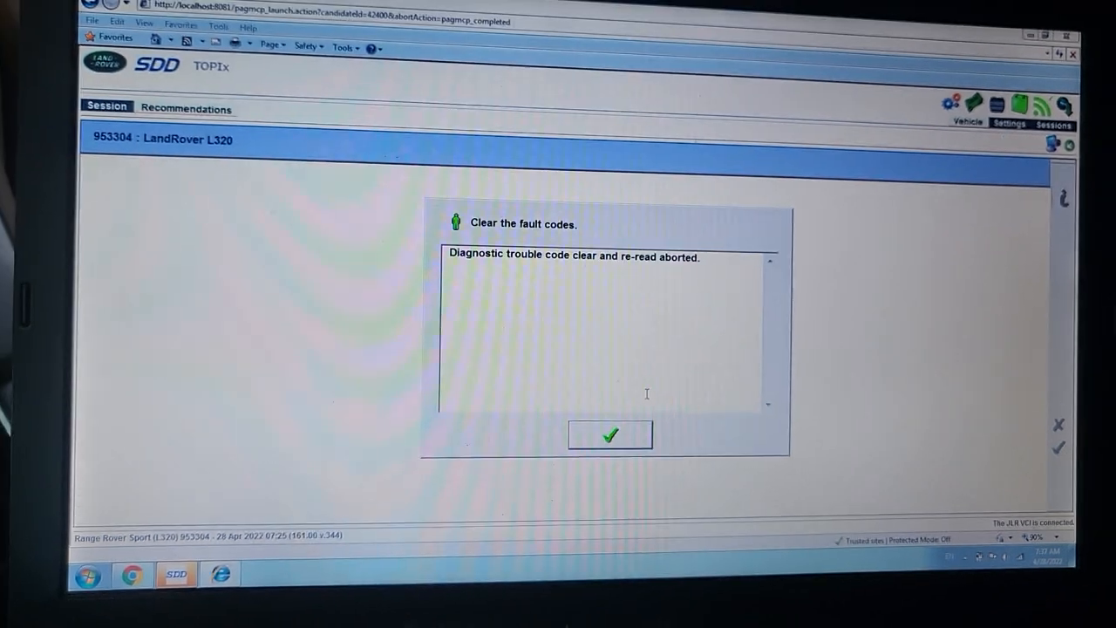
click(611, 436)
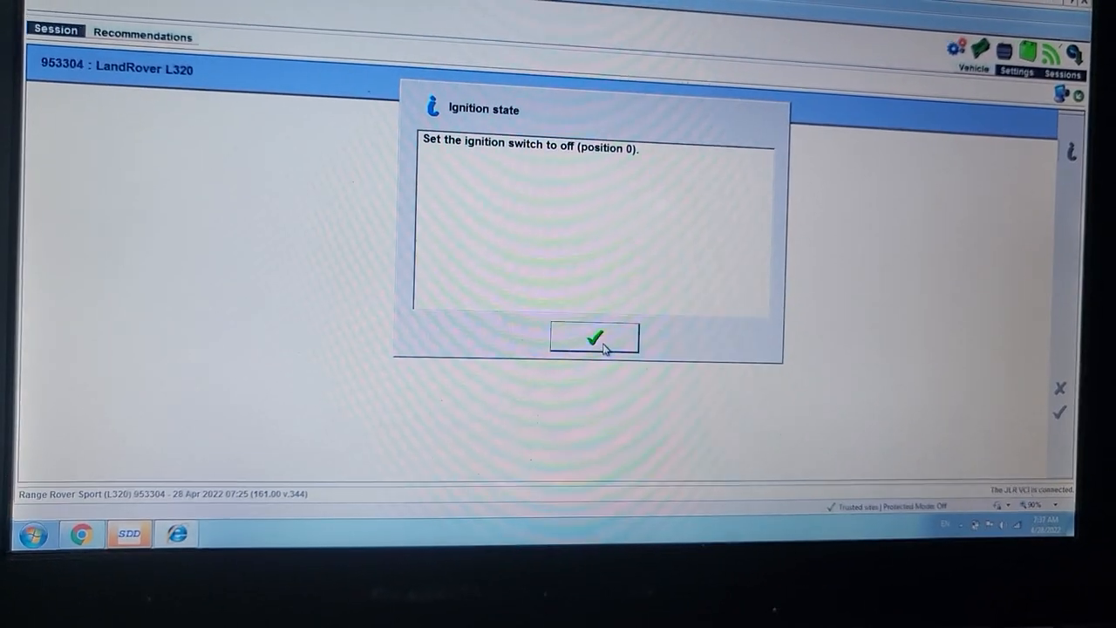
click(594, 339)
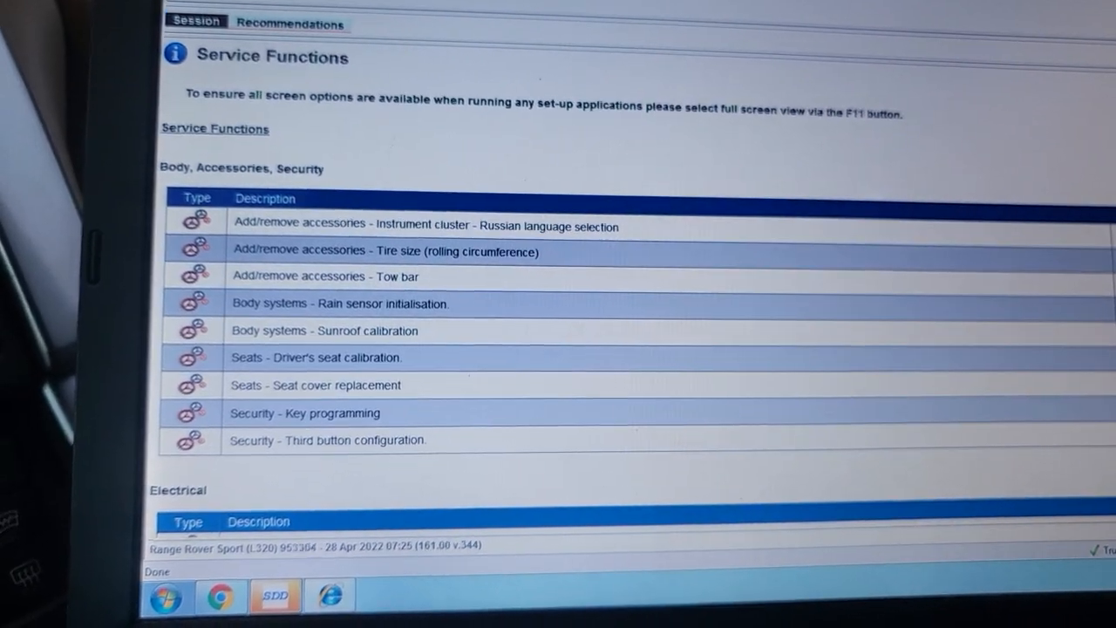
scroll(down, 3)
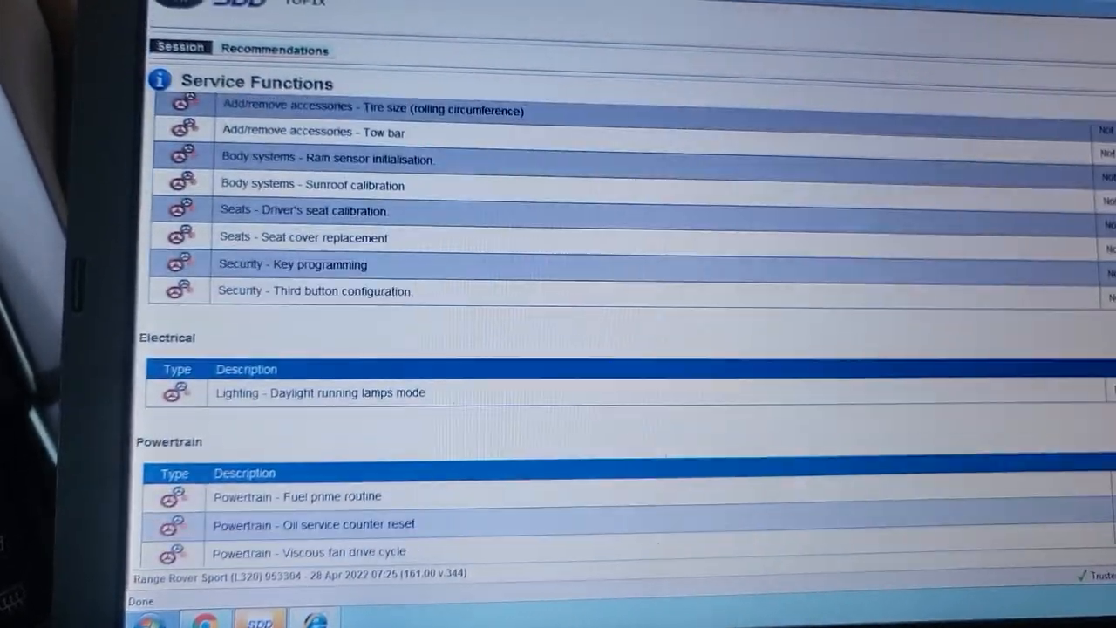
scroll(down, 3)
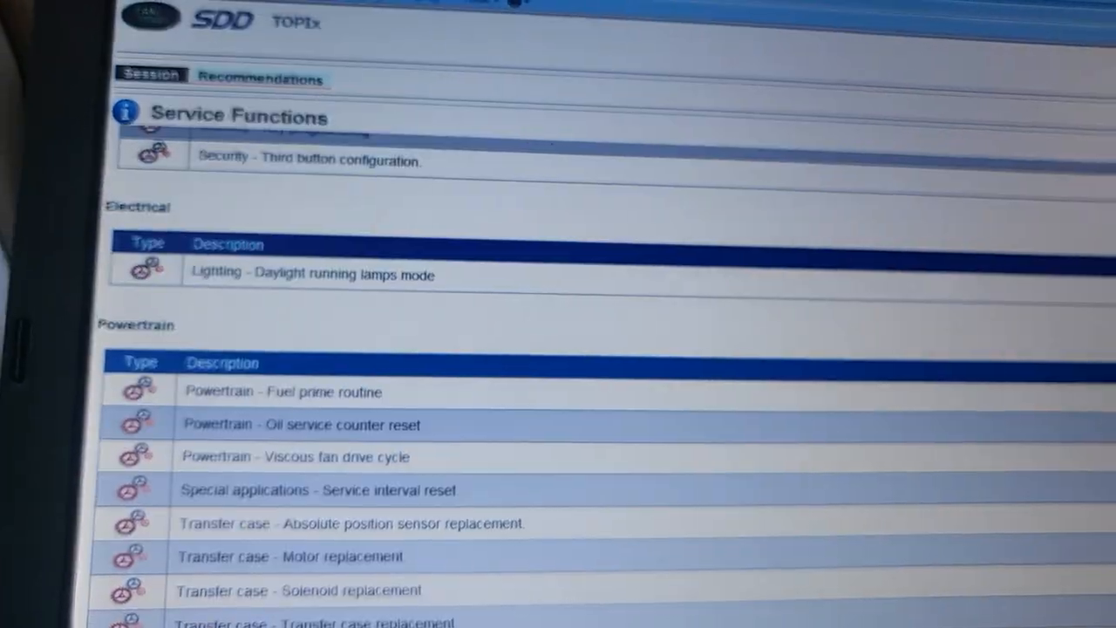
scroll(down, 3)
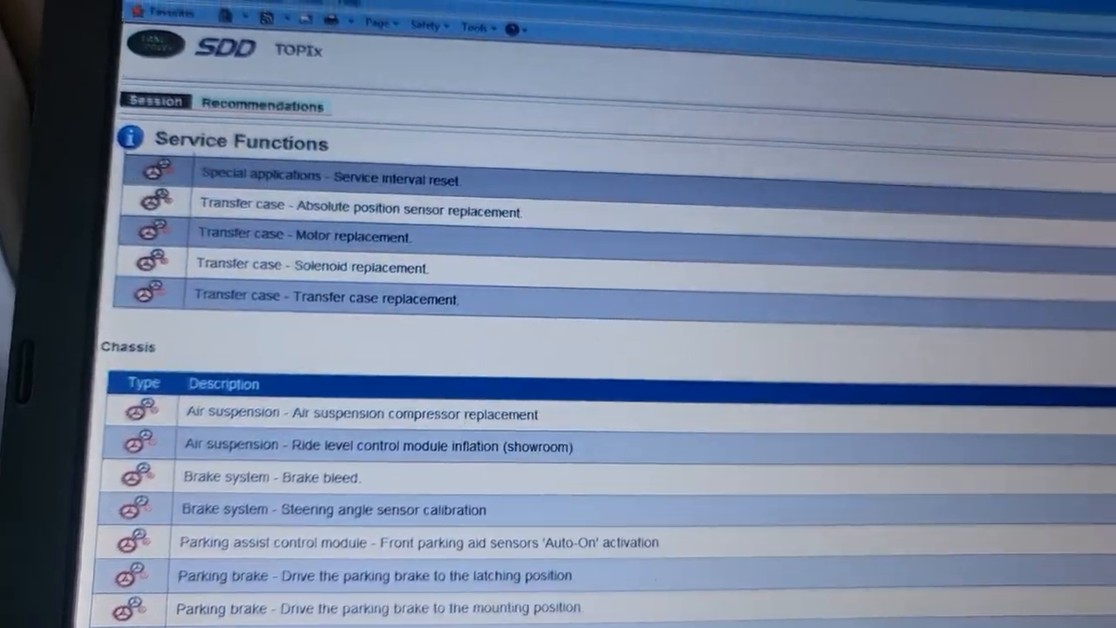
scroll(down, 3)
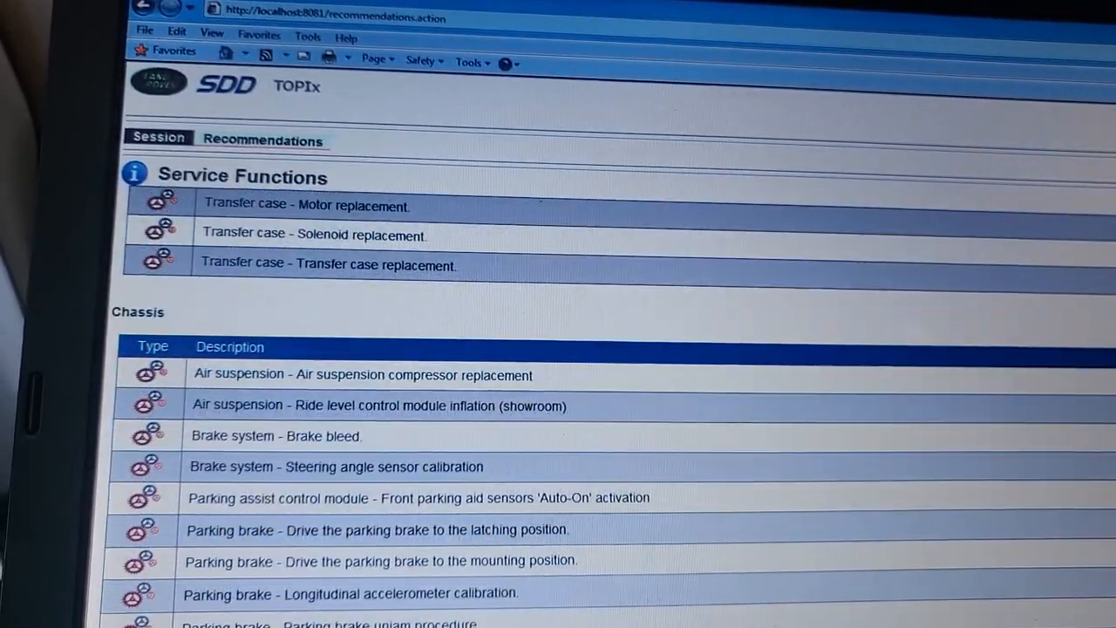
scroll(down, 3)
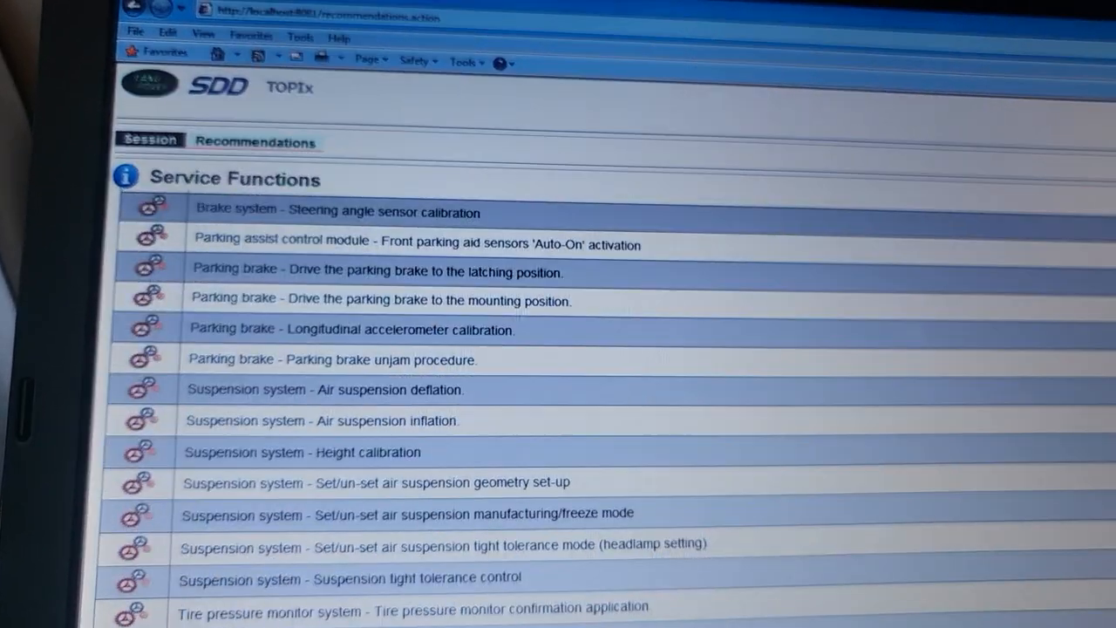
scroll(down, 3)
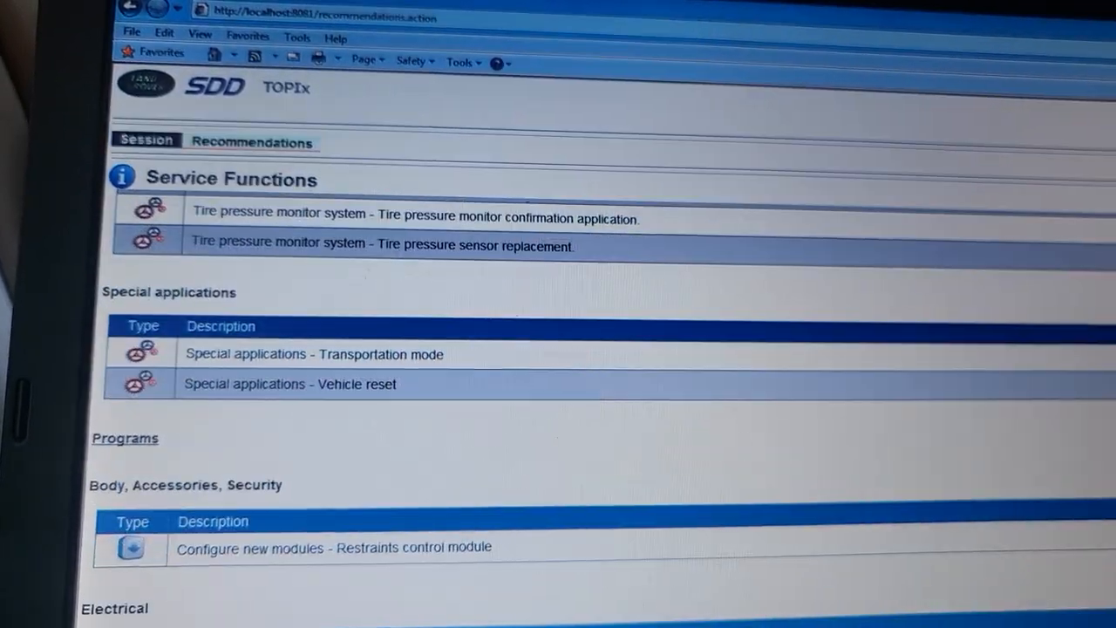
scroll(down, 3)
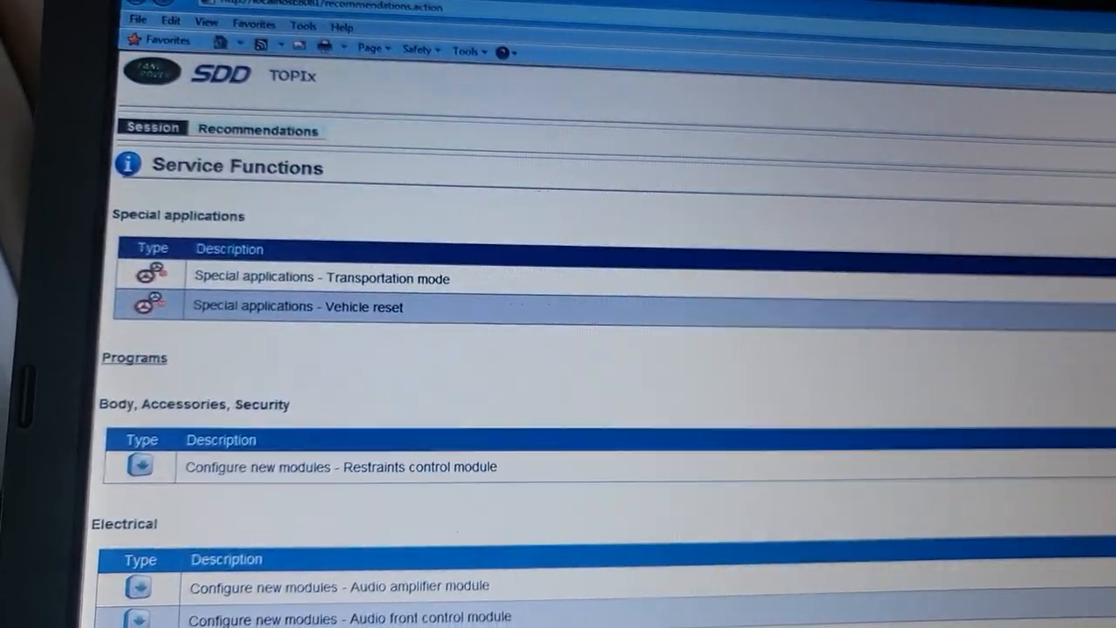
scroll(down, 3)
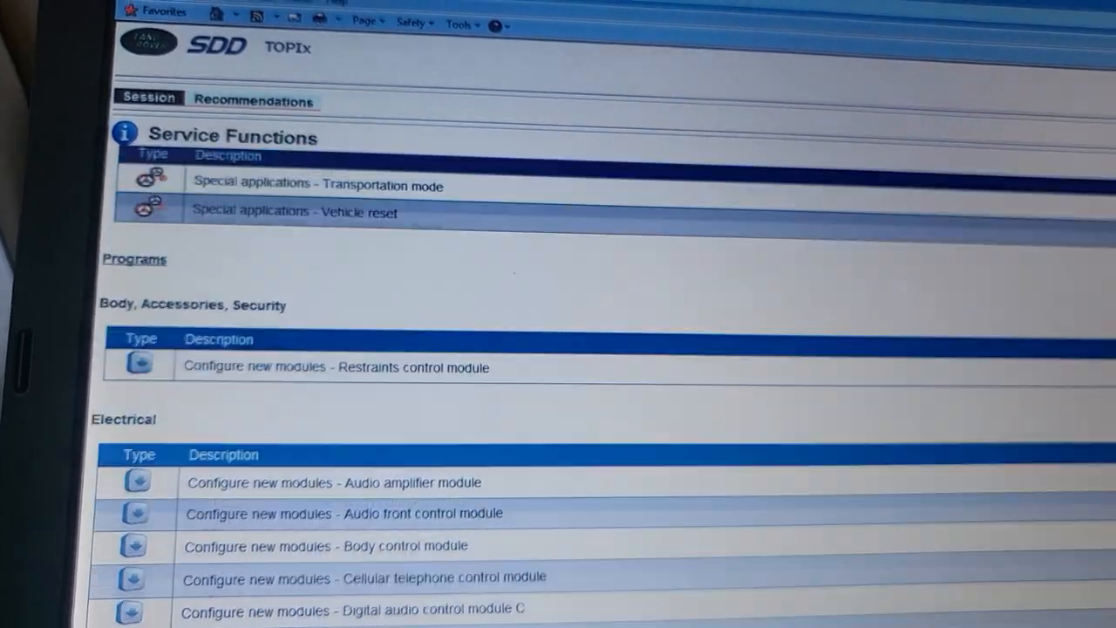
scroll(down, 3)
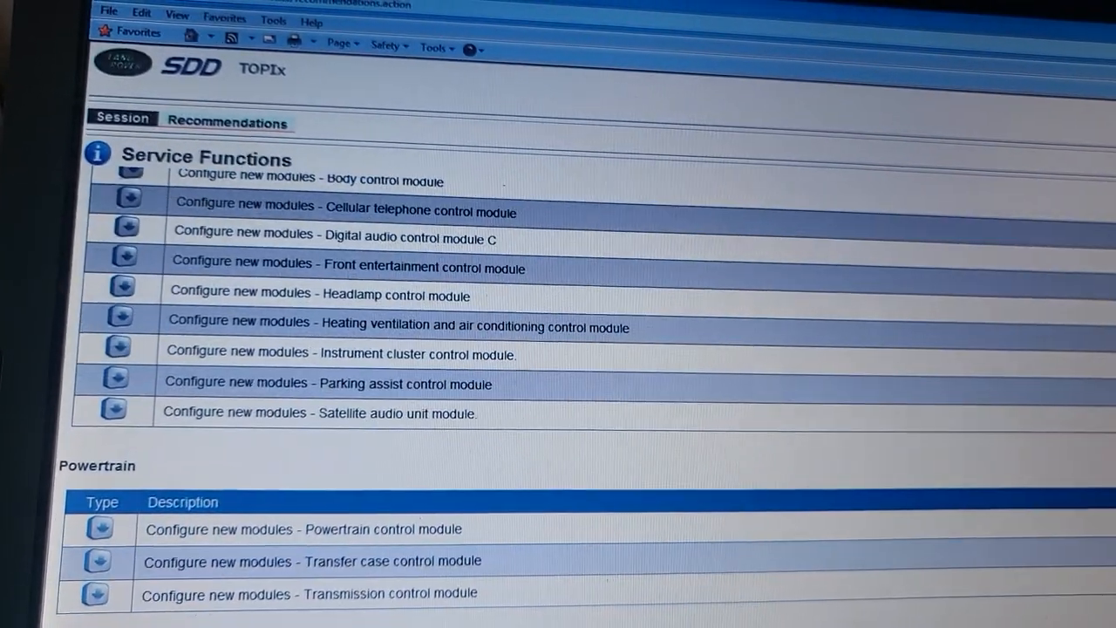
scroll(down, 3)
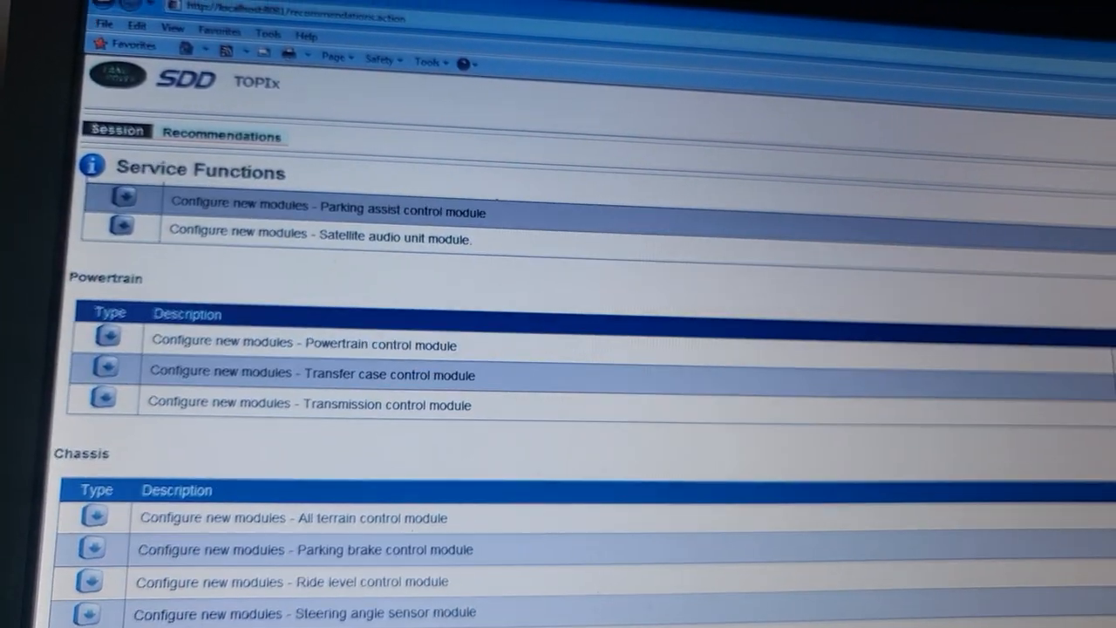
scroll(down, 3)
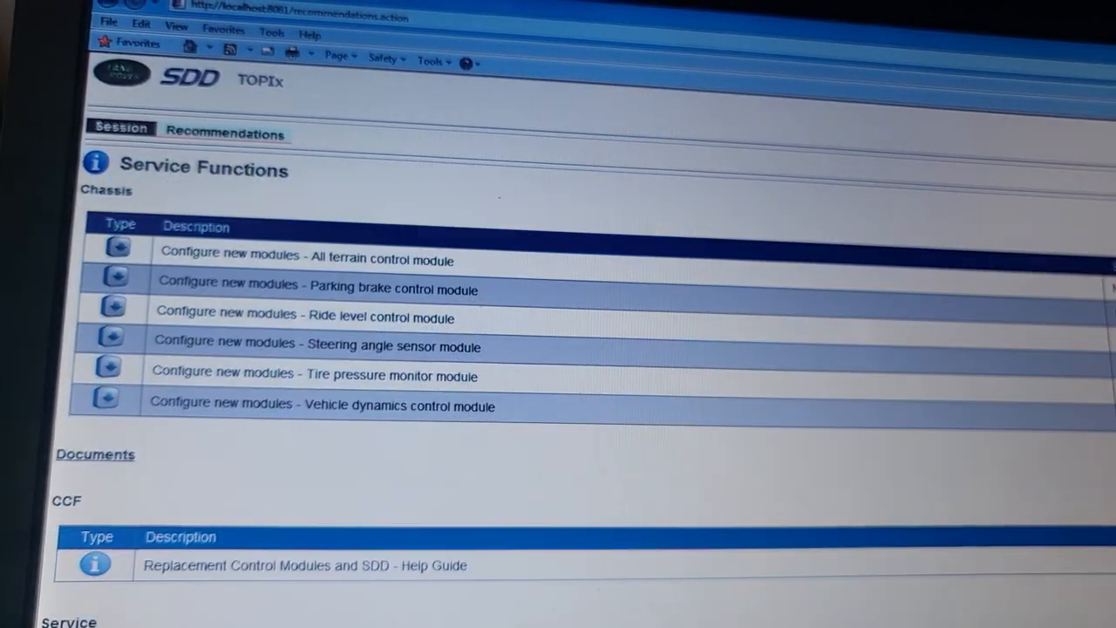
scroll(down, 3)
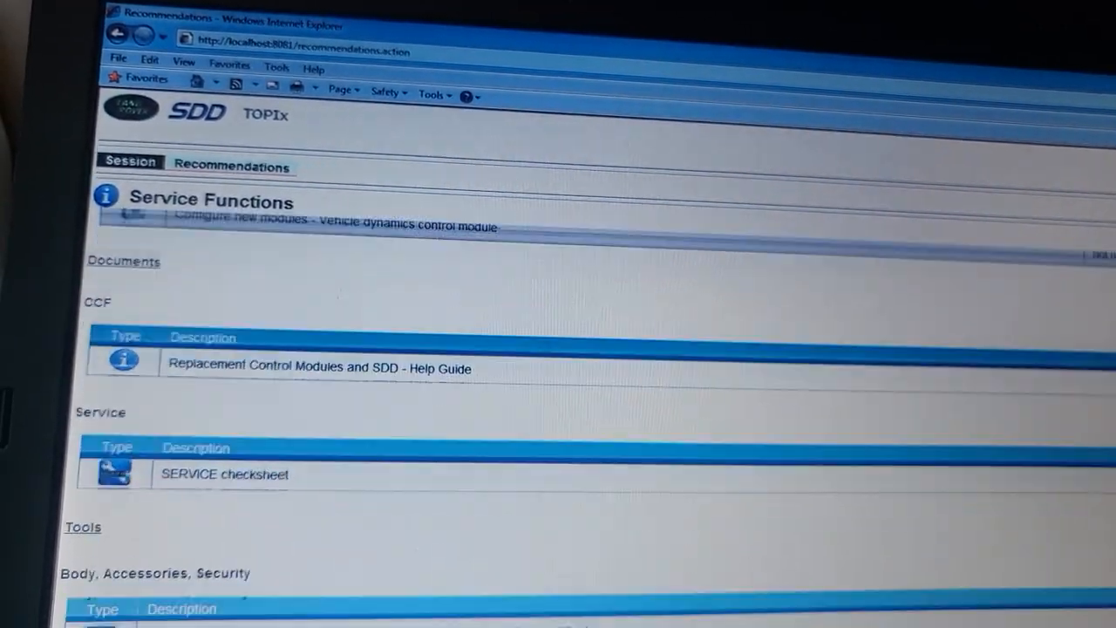